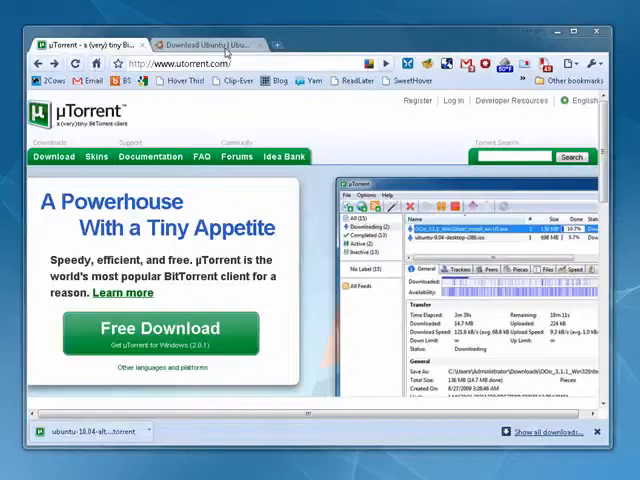
{"action": "mouse_move", "coordinate": [350, 48]}
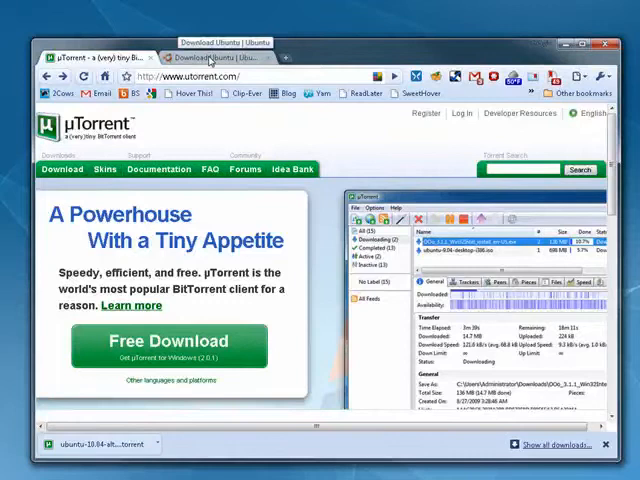
- Launch the downloaded µTorrent 2.0.1 installer from Chrome's downloads
{"action": "left_click", "coordinate": [95, 56]}
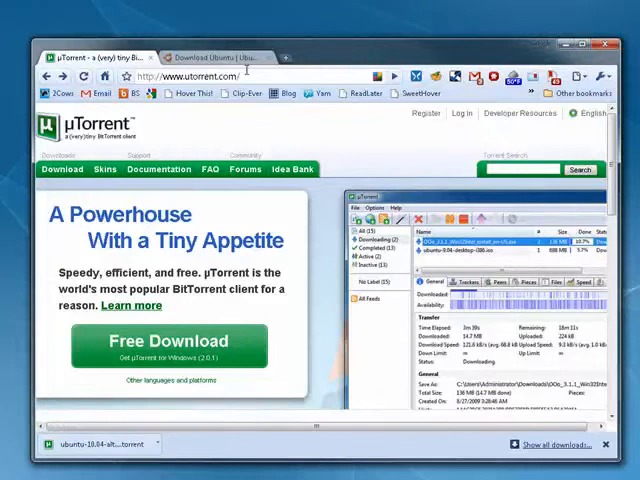
{"action": "mouse_move", "coordinate": [161, 106]}
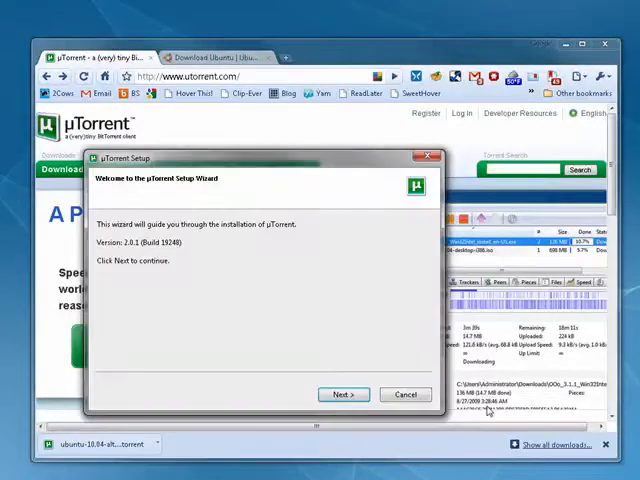
- Pass the welcome and scam-warning pages and accept the license agreement
{"action": "left_click", "coordinate": [343, 395]}
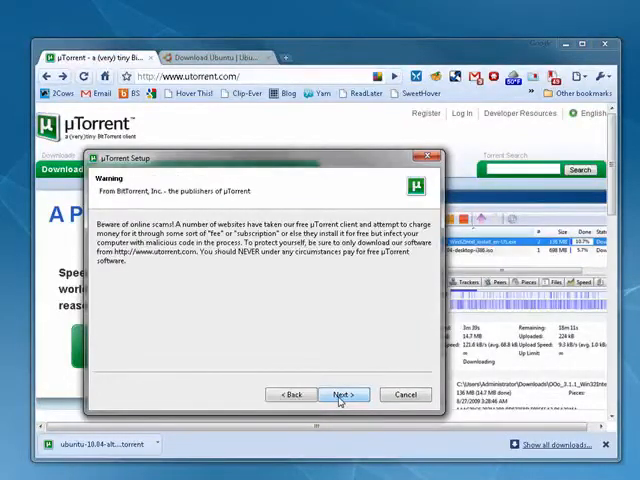
{"action": "left_click", "coordinate": [342, 395]}
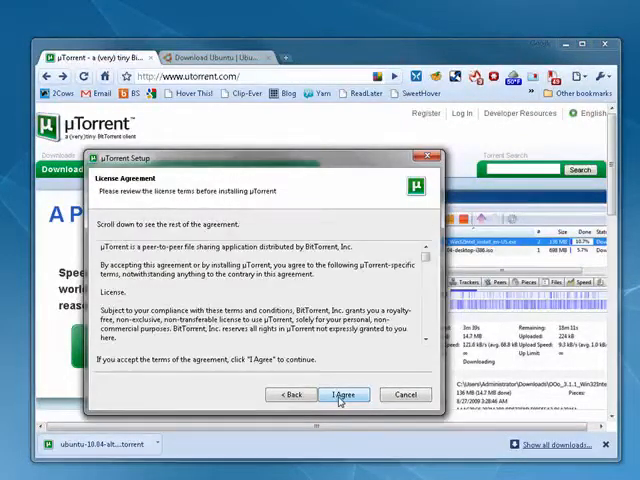
{"action": "left_click", "coordinate": [341, 395]}
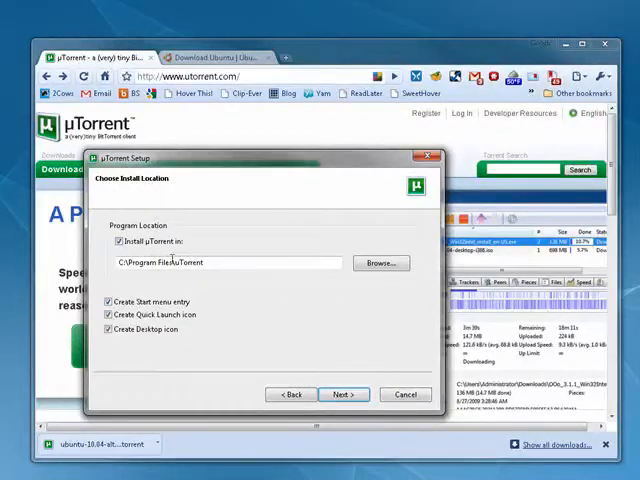
- Turn off the Start menu and Quick Launch shortcuts, keeping only the desktop icon
{"action": "left_click", "coordinate": [110, 301]}
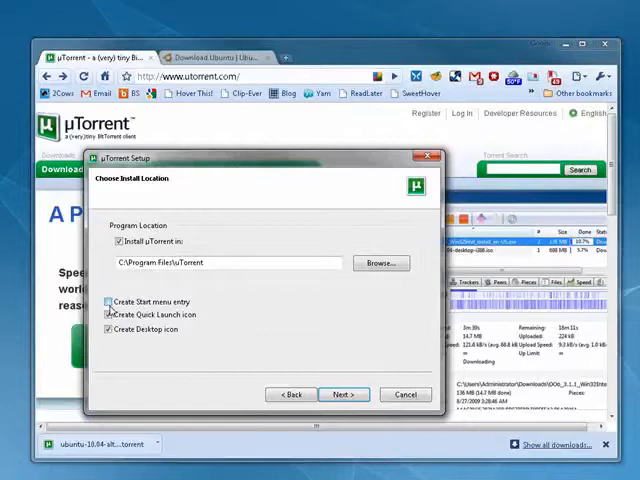
{"action": "left_click", "coordinate": [110, 315]}
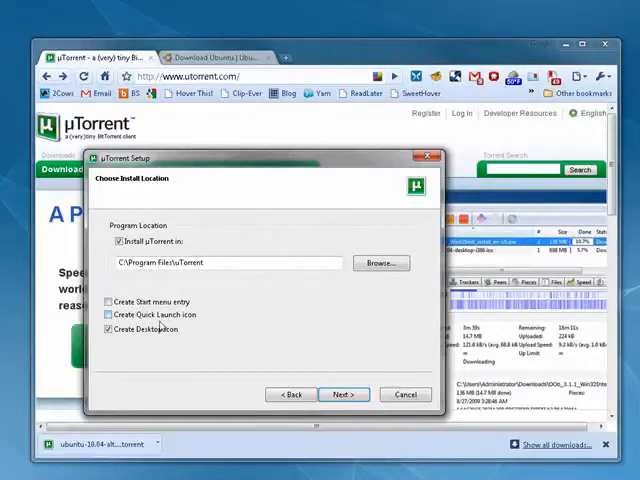
{"action": "left_click", "coordinate": [344, 394]}
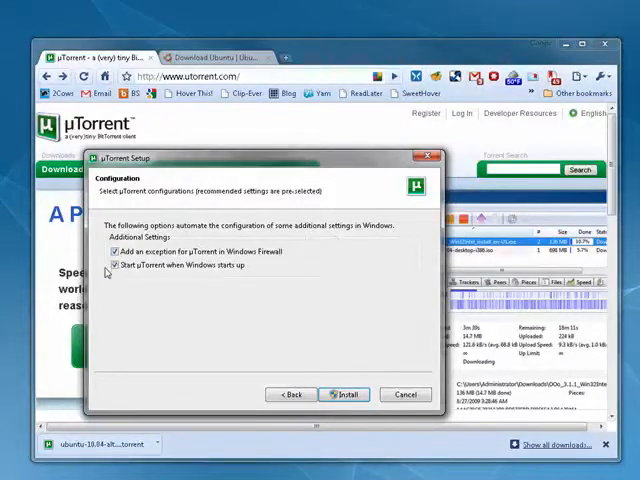
- Disable start-with-Windows, keep the firewall exception, and install µTorrent
{"action": "left_click", "coordinate": [112, 265]}
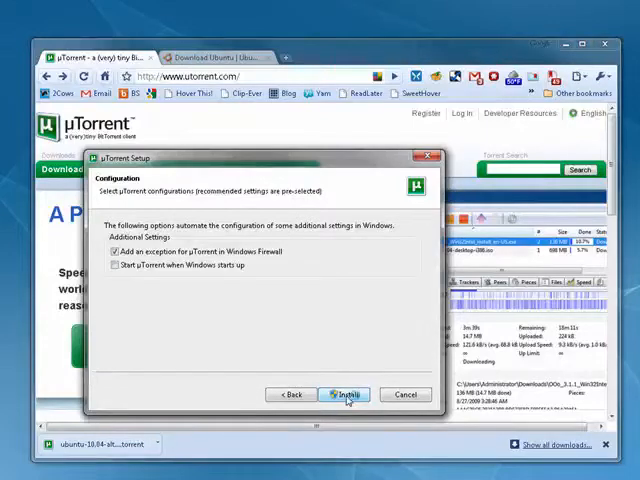
{"action": "left_click", "coordinate": [345, 394]}
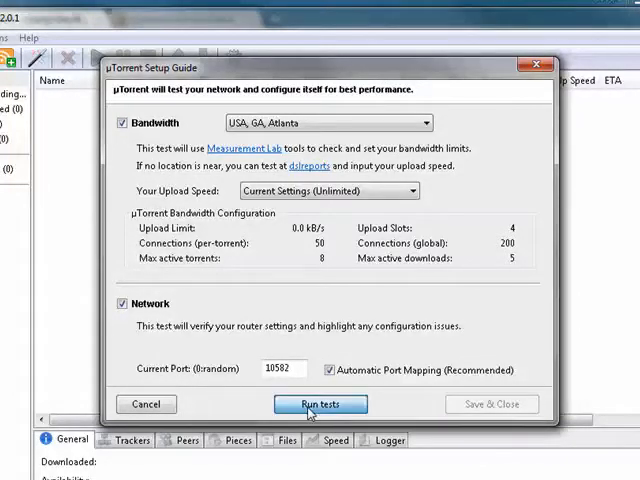
- Run the Setup Guide's bandwidth and network tests
{"action": "left_click", "coordinate": [320, 404]}
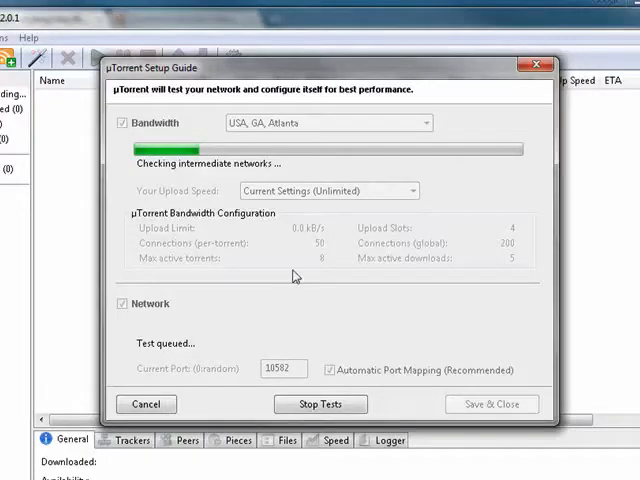
{"action": "mouse_move", "coordinate": [305, 245]}
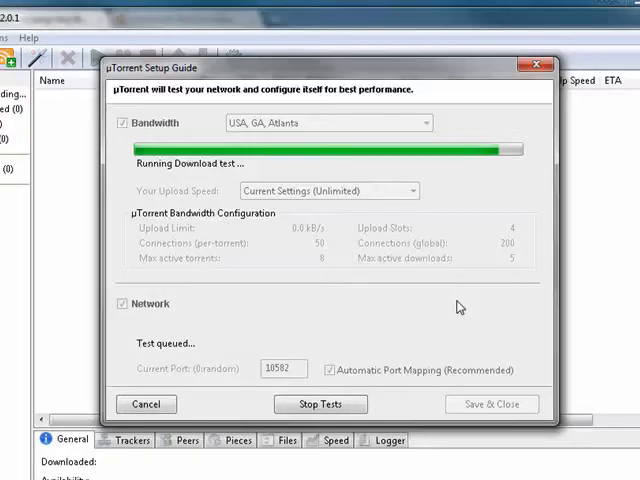
{"action": "mouse_move", "coordinate": [452, 290]}
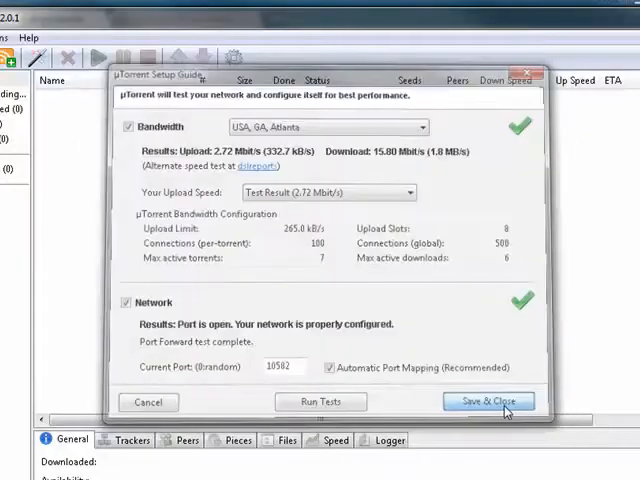
- Save the tested settings and close the Setup Guide
{"action": "left_click", "coordinate": [490, 401]}
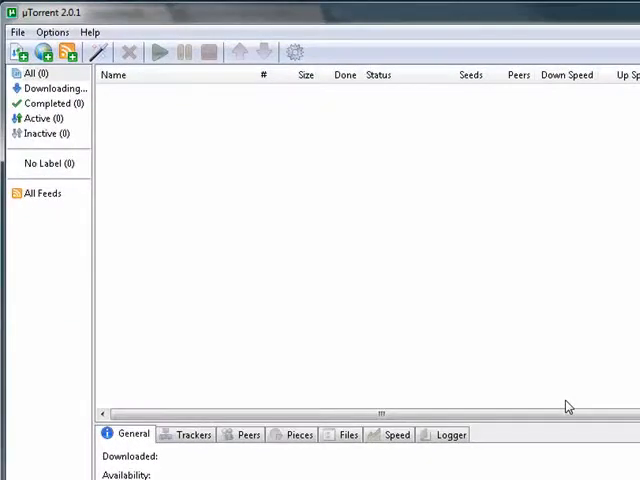
{"action": "mouse_move", "coordinate": [540, 345]}
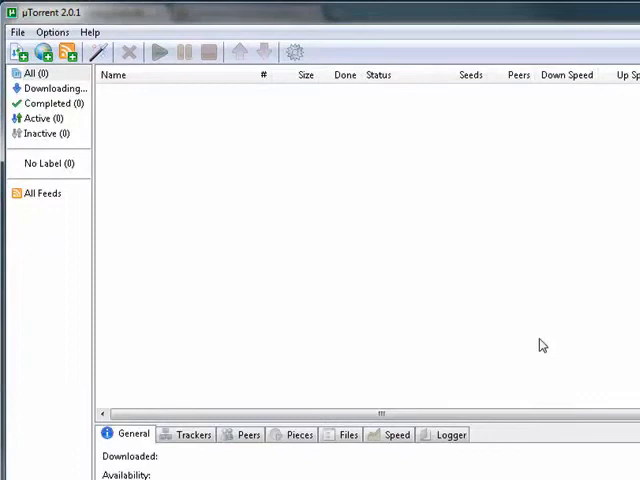